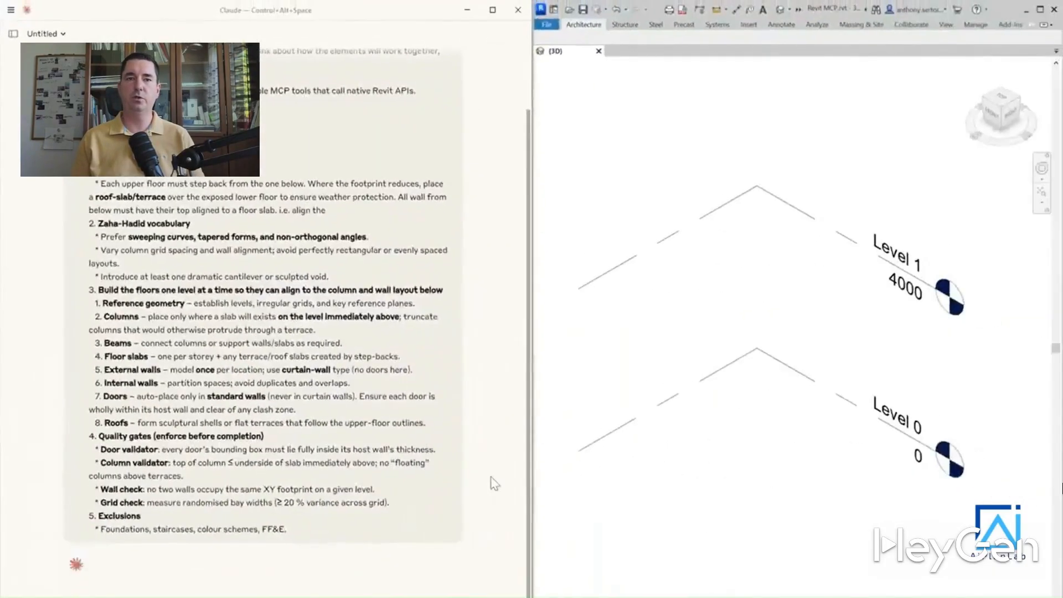
# Step: Enter a request asking the AI to flip all the doors so they swing inward
pyautogui.scroll(-3)
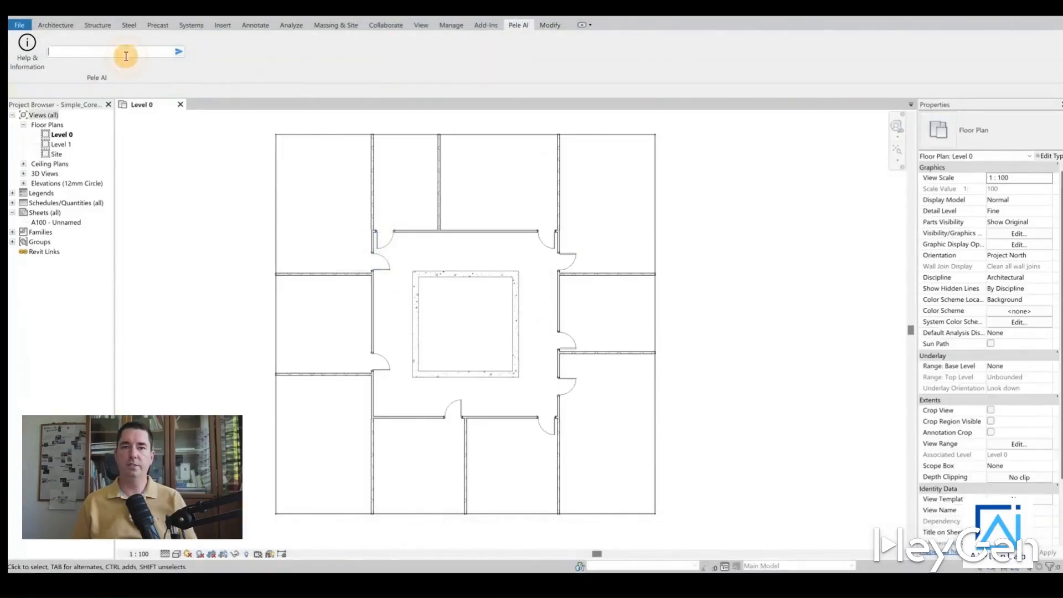
pyautogui.write('flip all th')
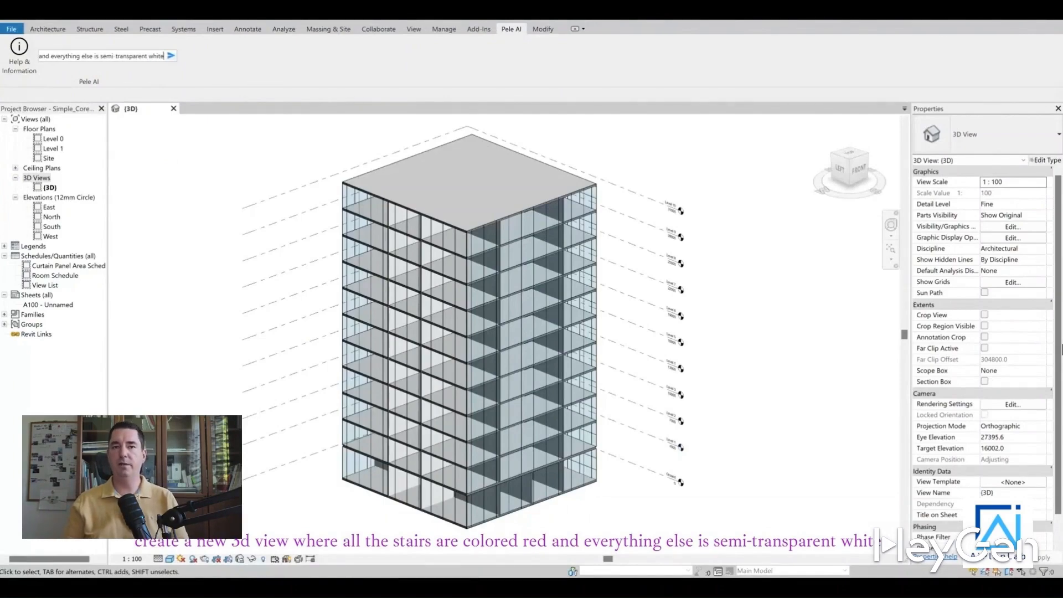
# Step: Send the request for a new 3D view with red stairs and semi-transparent white elements
pyautogui.click(170, 56)
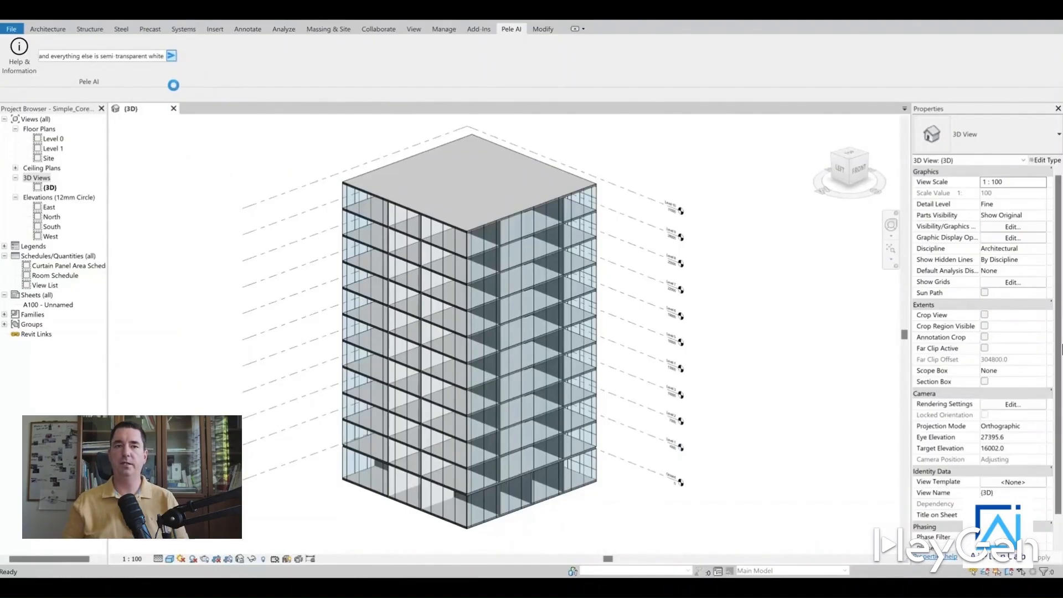